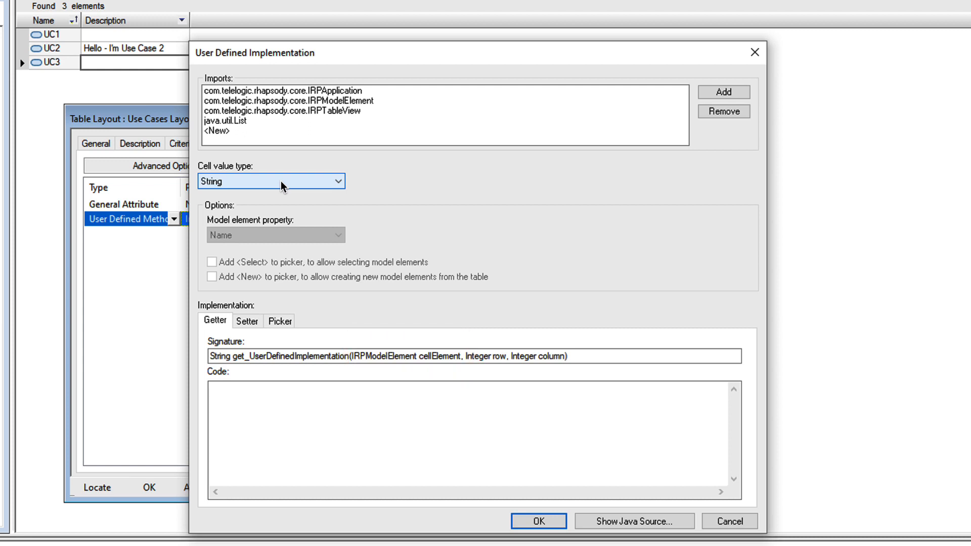
- Enter 'return cellElement.getDescription();' as the column getter code and confirm the implementation
type("return cellElement.getDescription();")
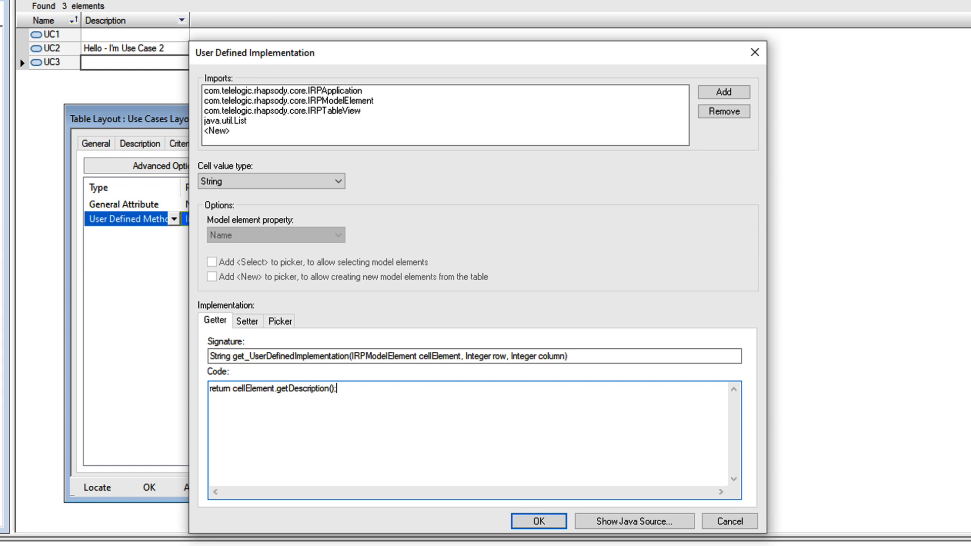
left_click(537, 520)
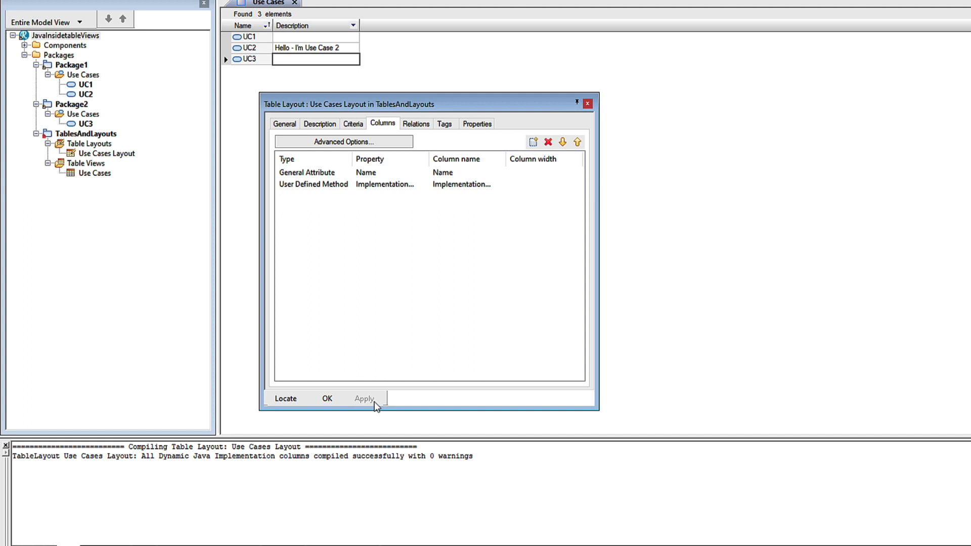